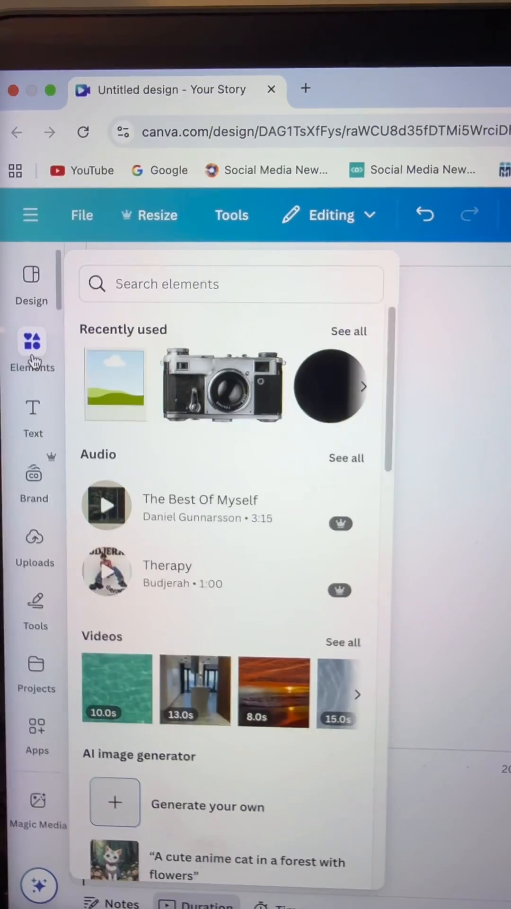
Search elements for 'polaroid camera', showing only photo results with one filter applied
{"action": "type", "text": "polaroid camera"}
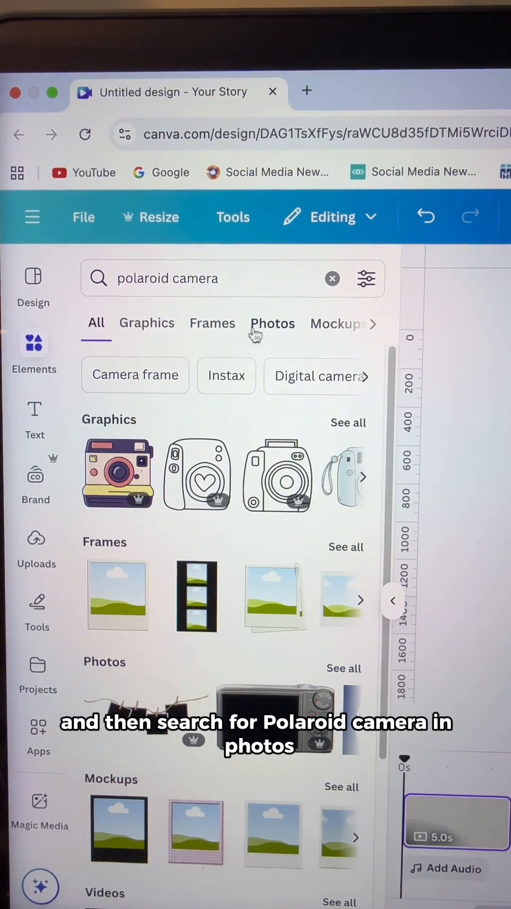
{"action": "left_click", "coordinate": [366, 279]}
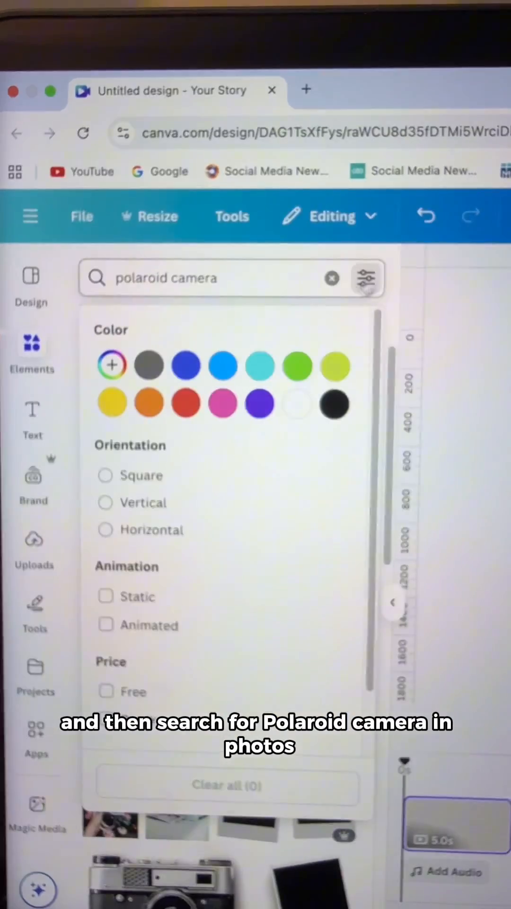
{"action": "left_click", "coordinate": [105, 698]}
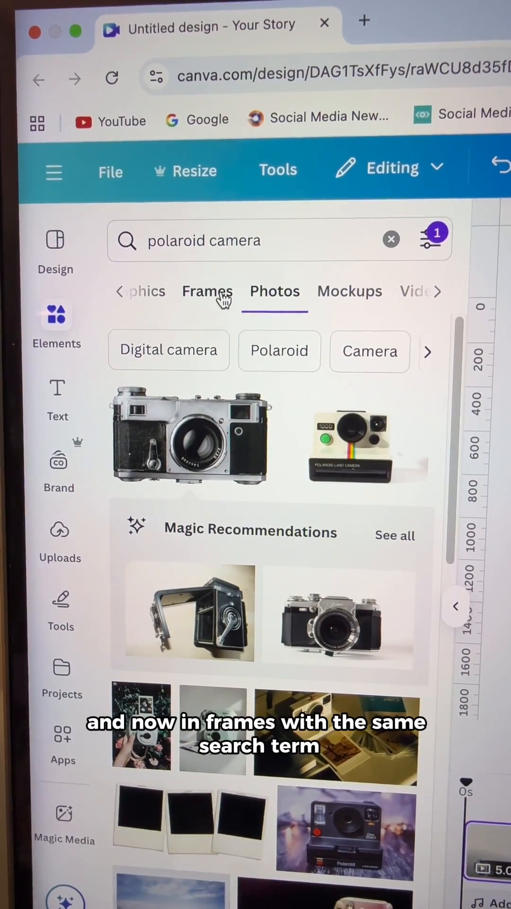
Add a polaroid frame from Frames results and move its layer behind the camera
{"action": "left_click", "coordinate": [207, 291]}
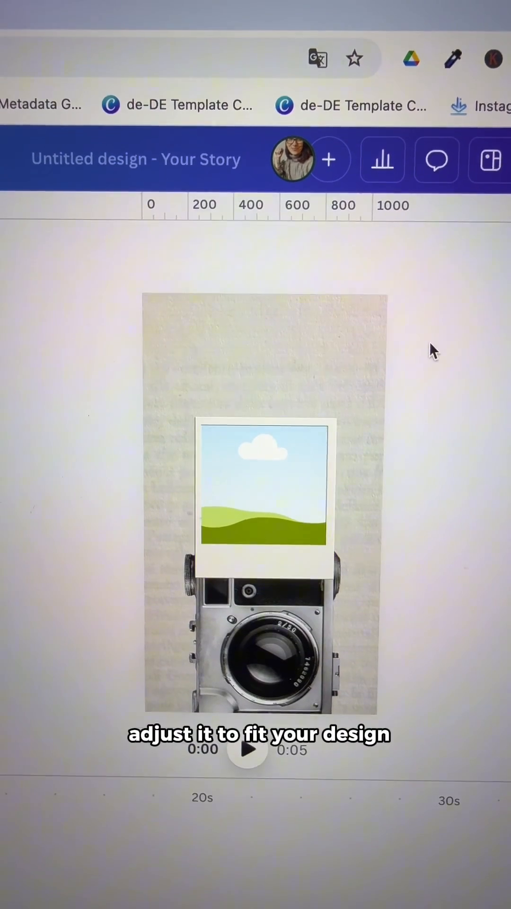
{"action": "left_click", "coordinate": [265, 487]}
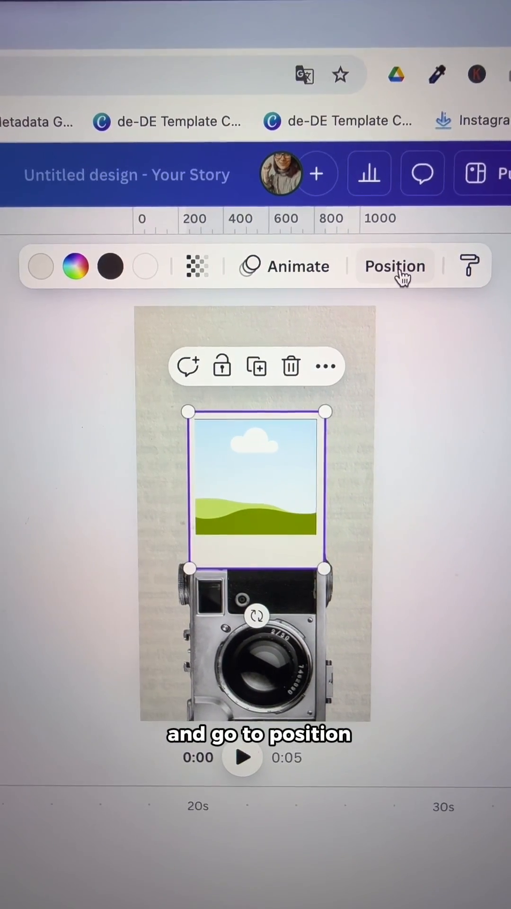
{"action": "left_click", "coordinate": [396, 267]}
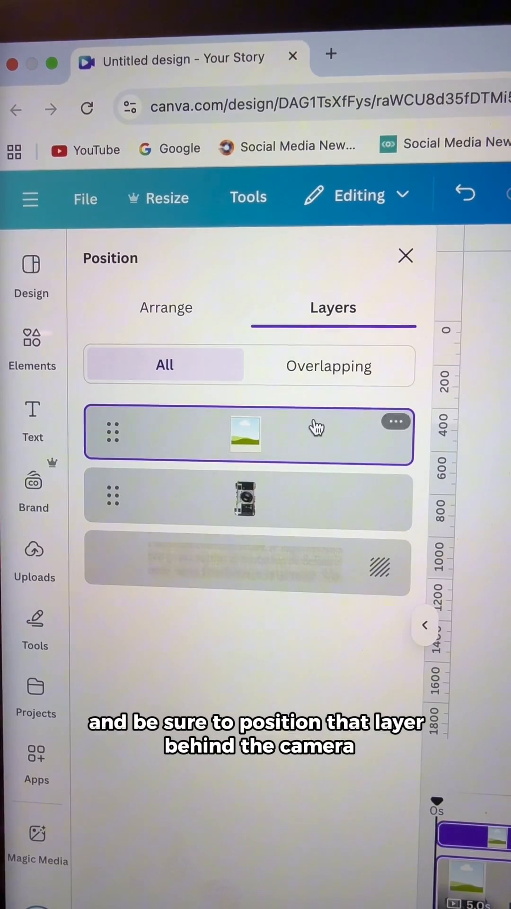
{"action": "left_click_drag", "start_coordinate": [246, 434], "coordinate": [246, 521]}
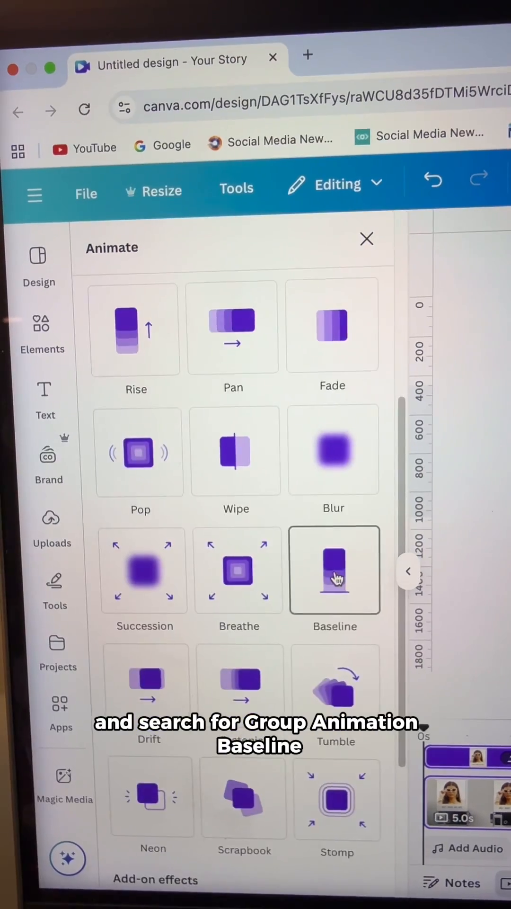
Apply the Baseline animation and drag its speed slider near the minimum
{"action": "left_click", "coordinate": [334, 571]}
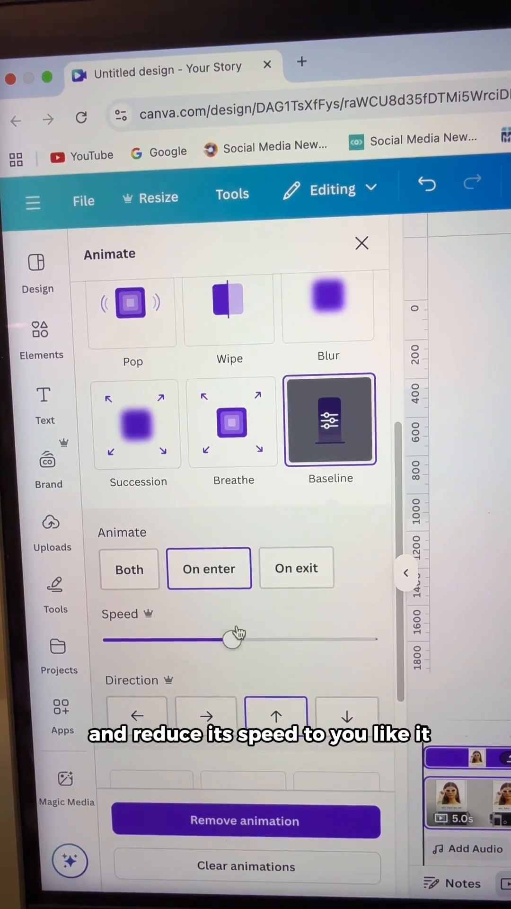
{"action": "left_click_drag", "start_coordinate": [232, 640], "coordinate": [127, 640]}
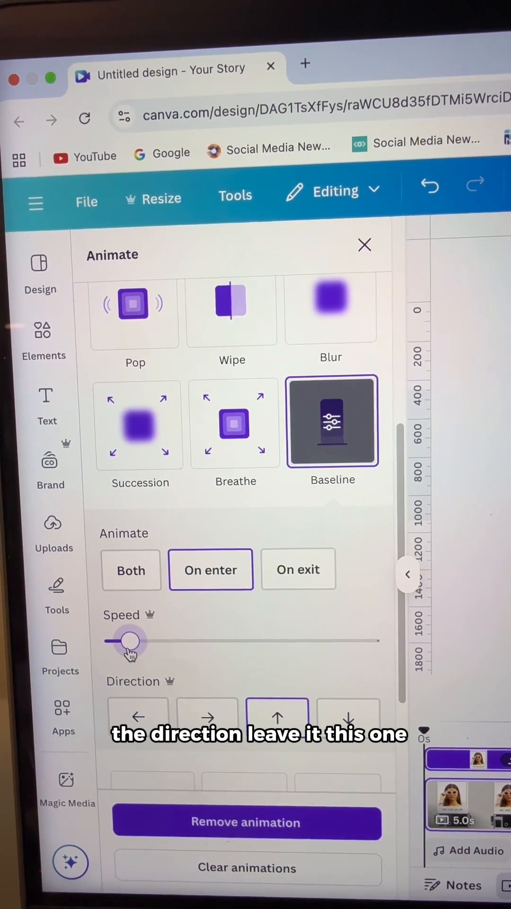